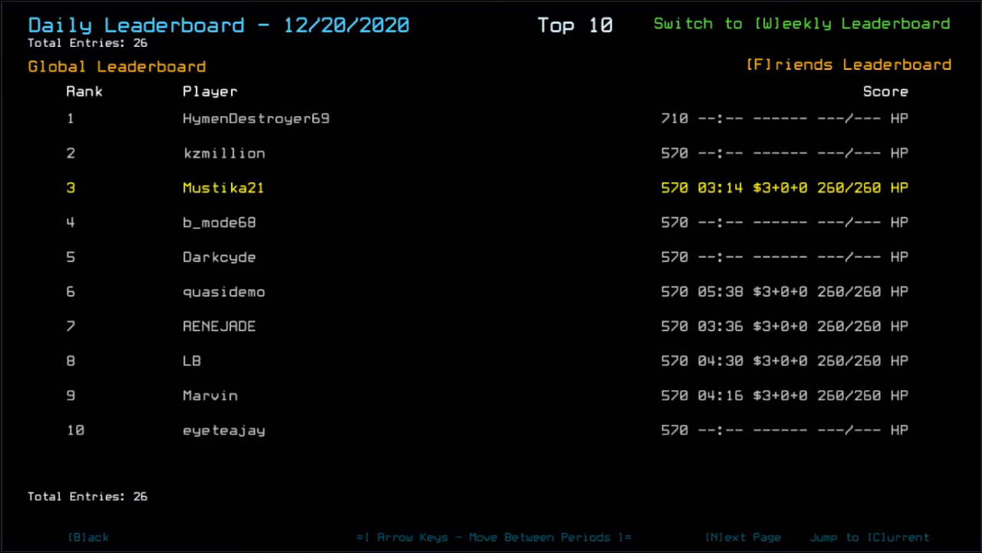
Exit the 12/20/2020 daily leaderboard back to the Challenge Launcher
click(848, 63)
text(d)
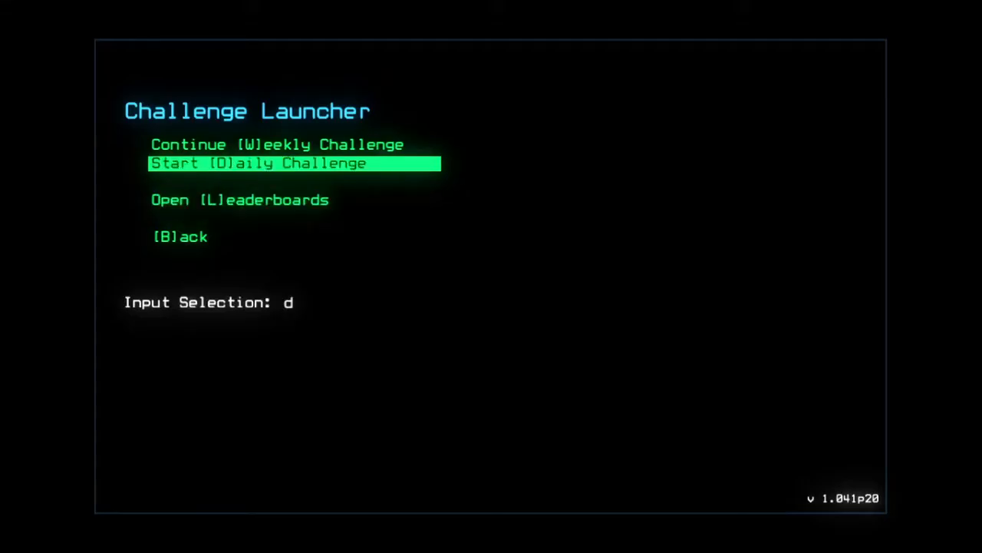
Start the daily challenge, resume from the Pause menu, and save the edited go alias
key(Return)
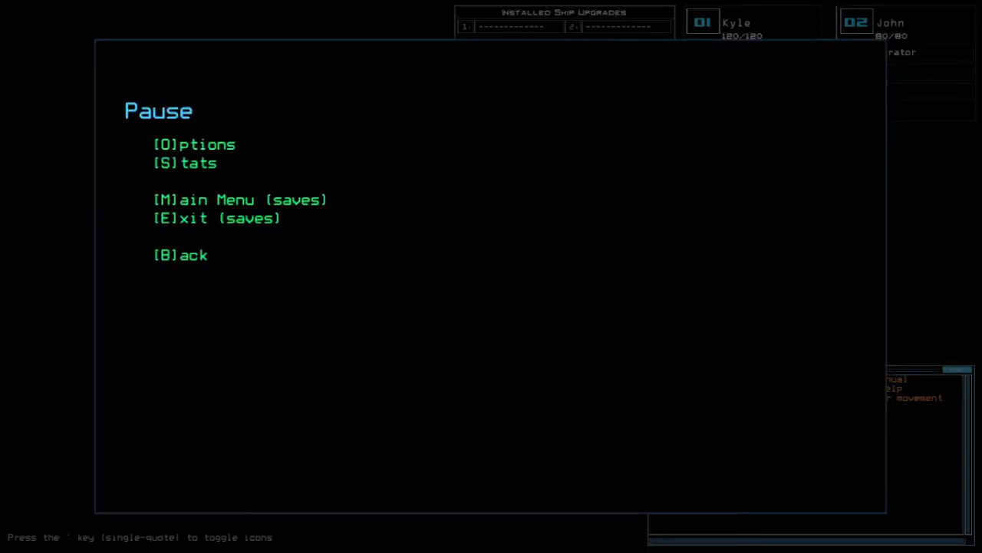
key(o)
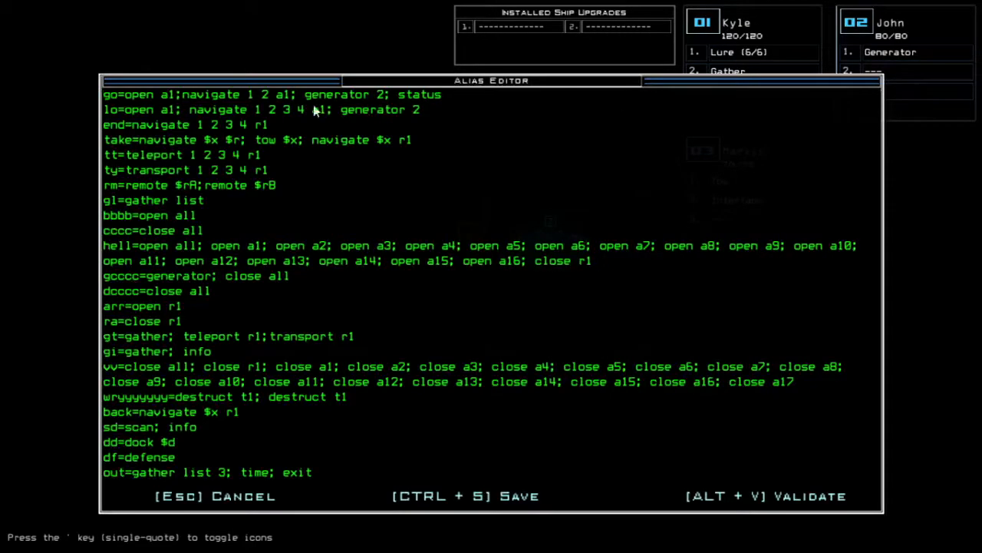
mouse_move(281, 106)
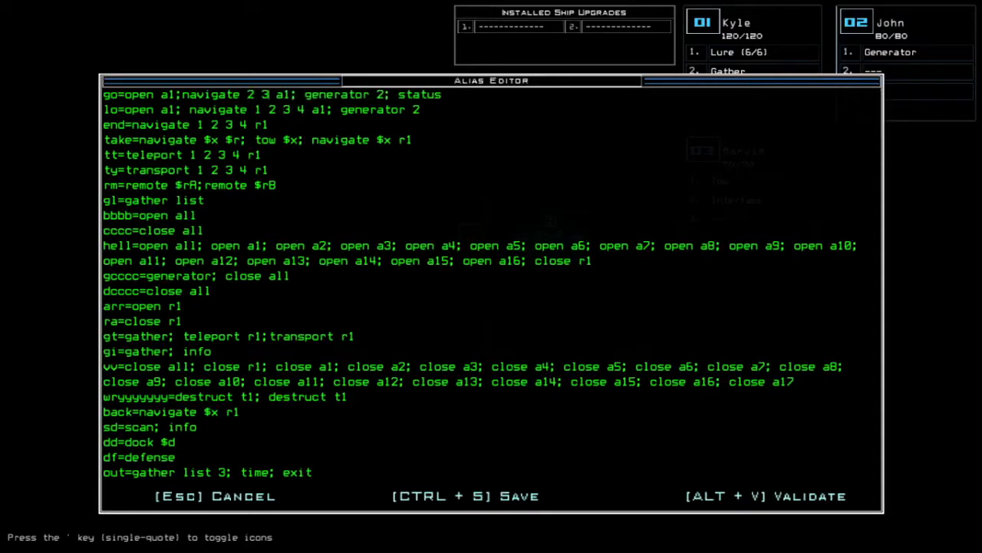
key(Escape)
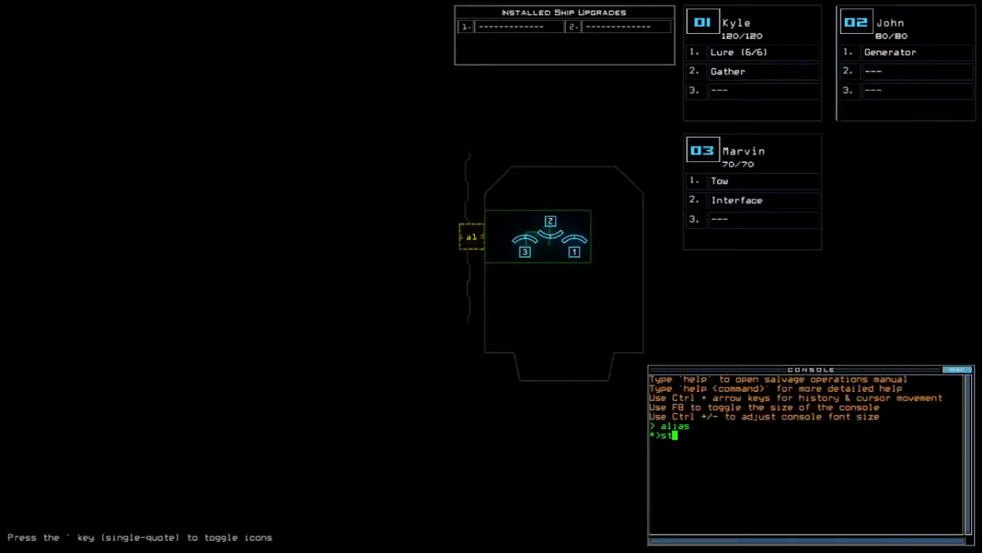
Run the first console command to send the drones into the derelict
key(Return)
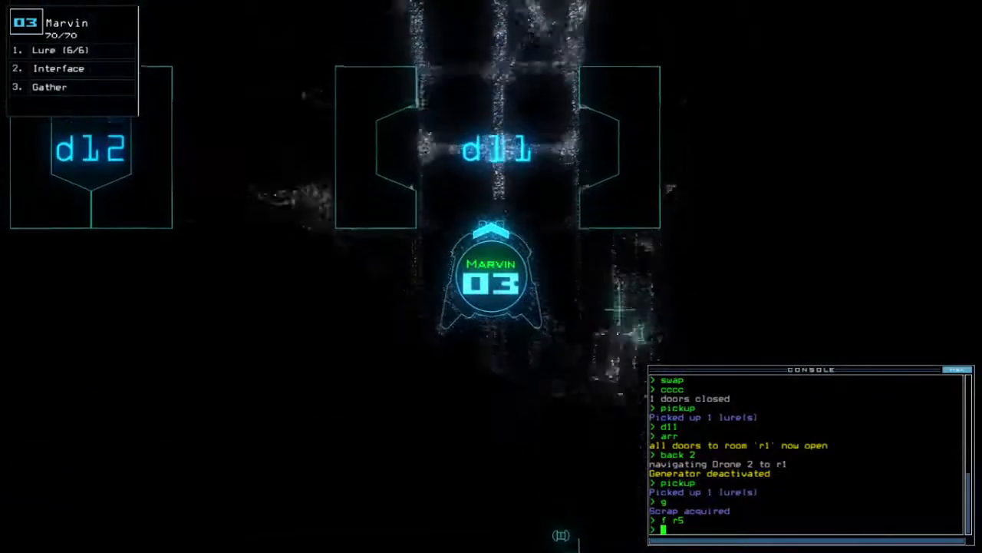
Enter the go alias to move drones 2 and 3 onward
text(go)
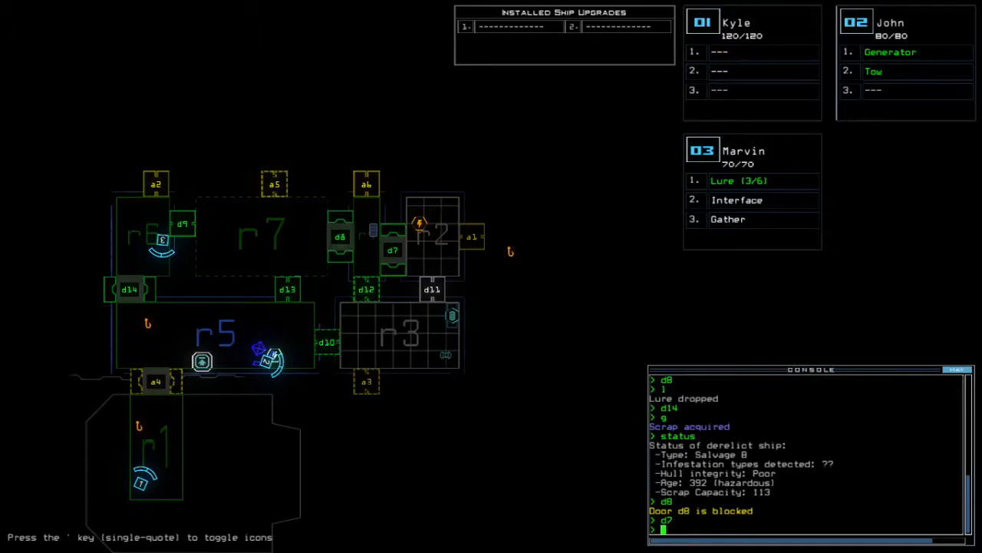
Open doors toward r1, send drone 2 to Marvin's room, and activate the generator
text(f r3)
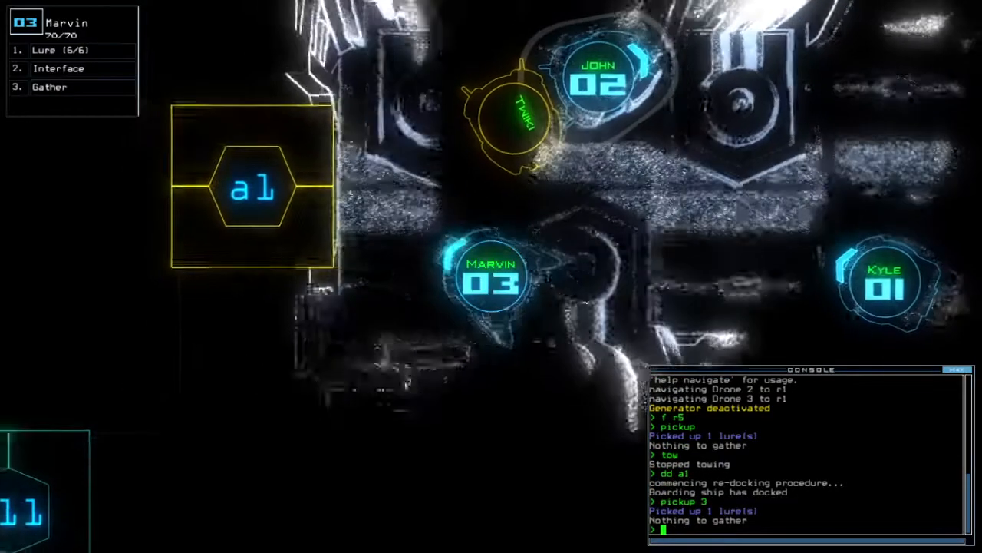
text(arr)
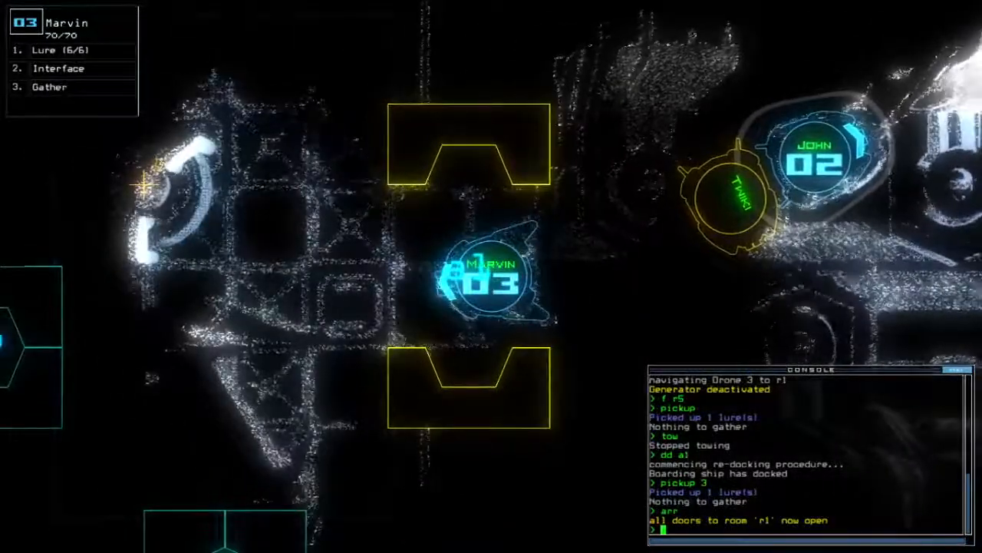
text(navigate 2)
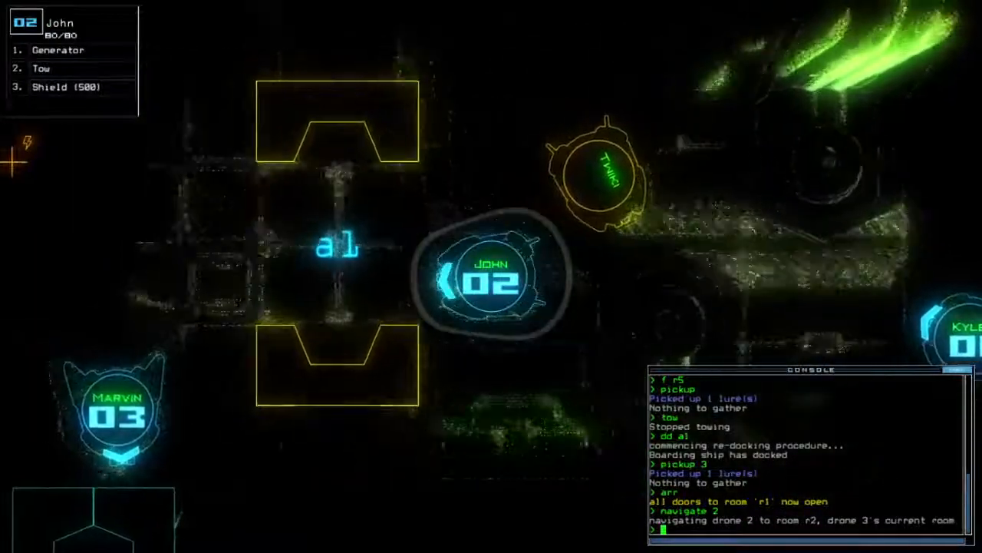
text(generator)
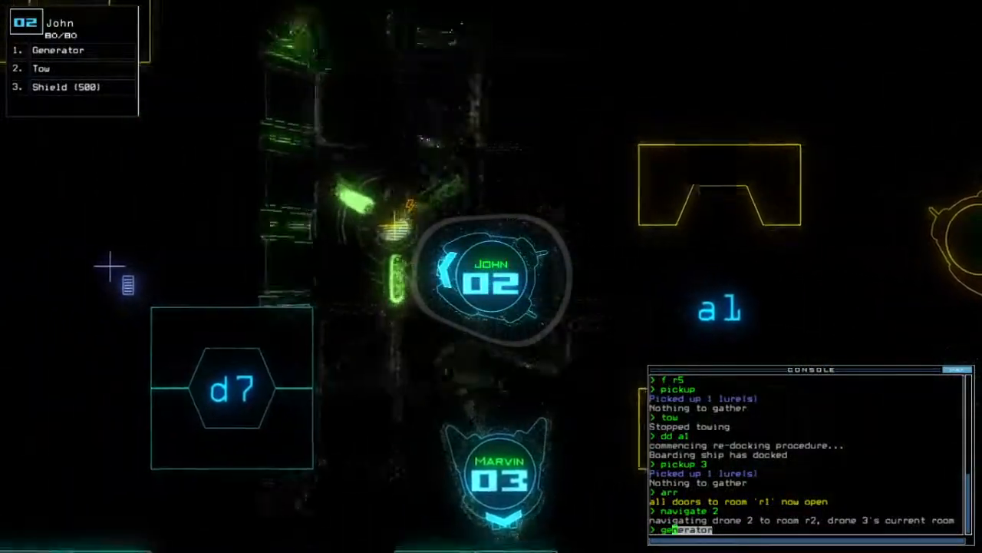
key(Return)
text(dd a4)
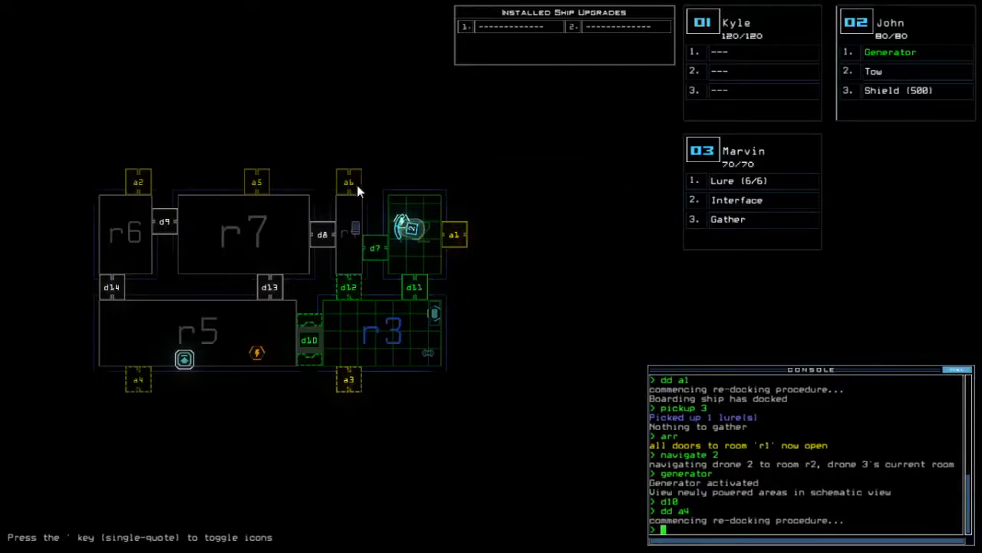
mouse_move(415, 109)
text(open )
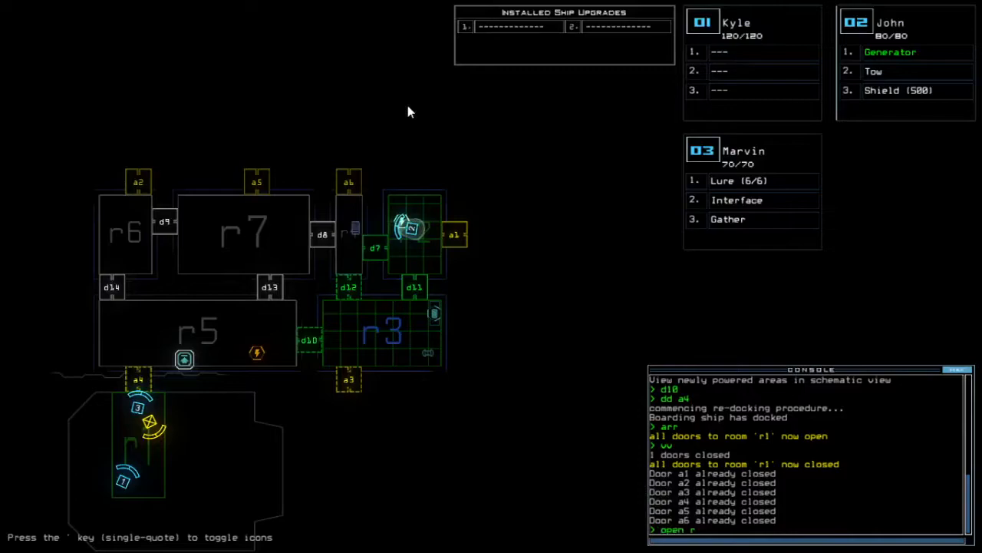
Vent room r3 through airlock a3 by opening doors d10 and d12
text(r3;a3;d10 d12 d11)
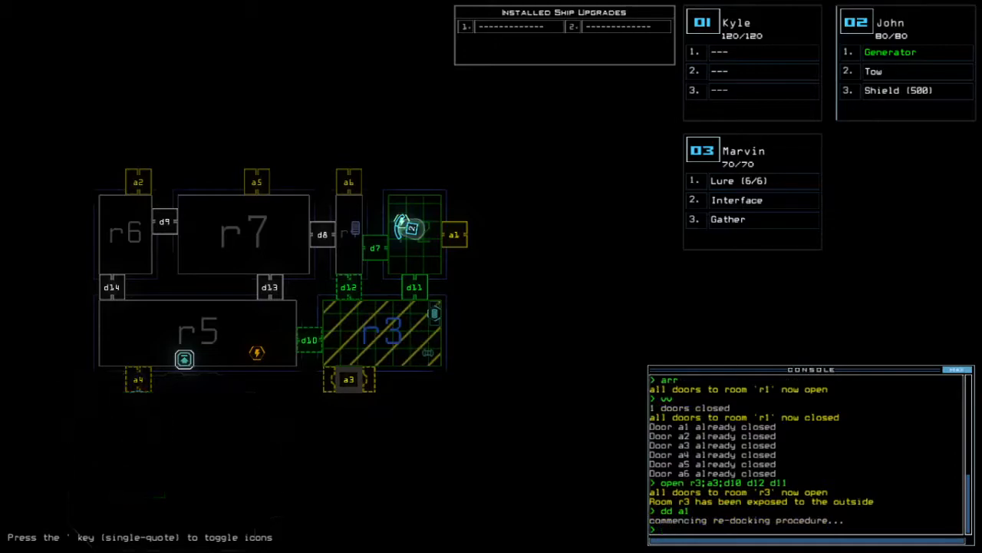
text(a3)
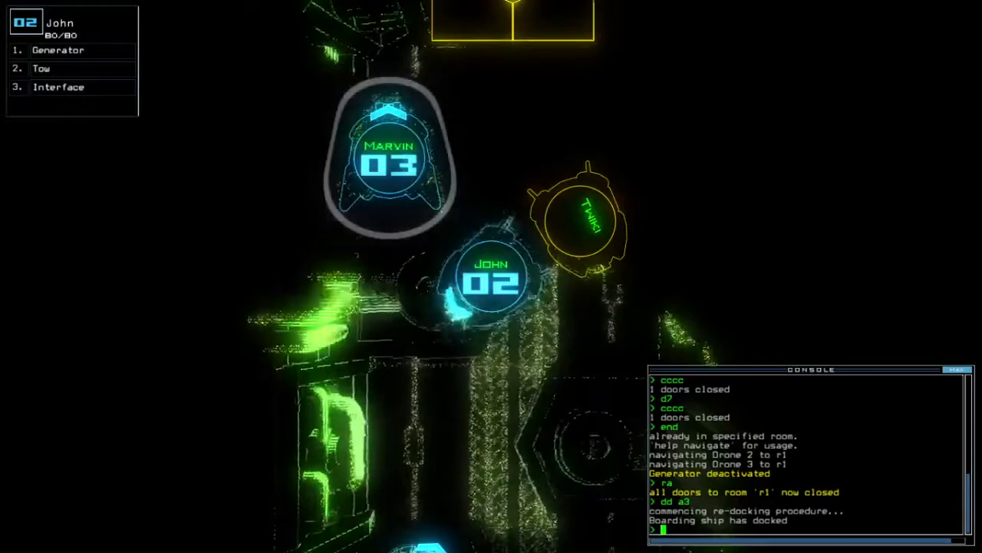
End the mission and accept the 990-point daily challenge score
click(388, 165)
text(out)
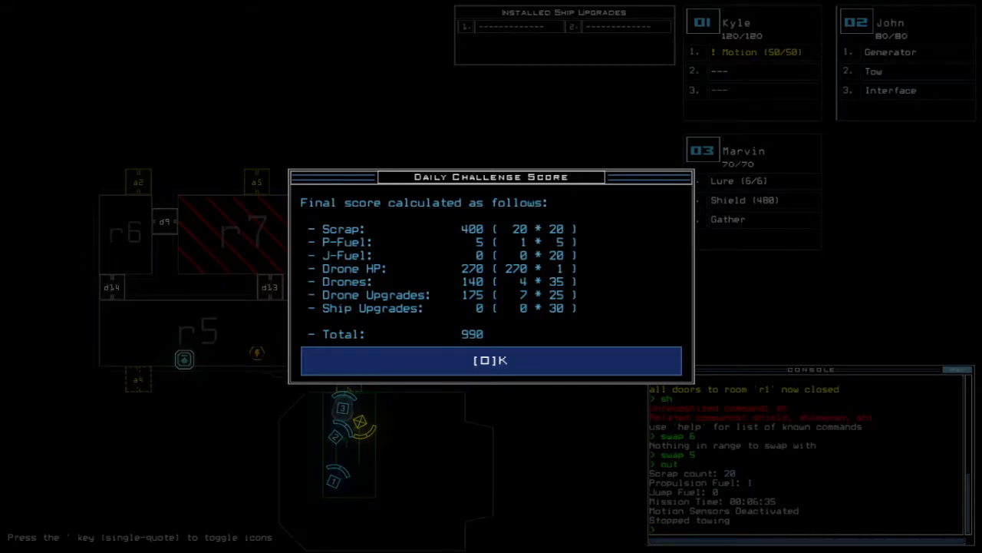
click(490, 360)
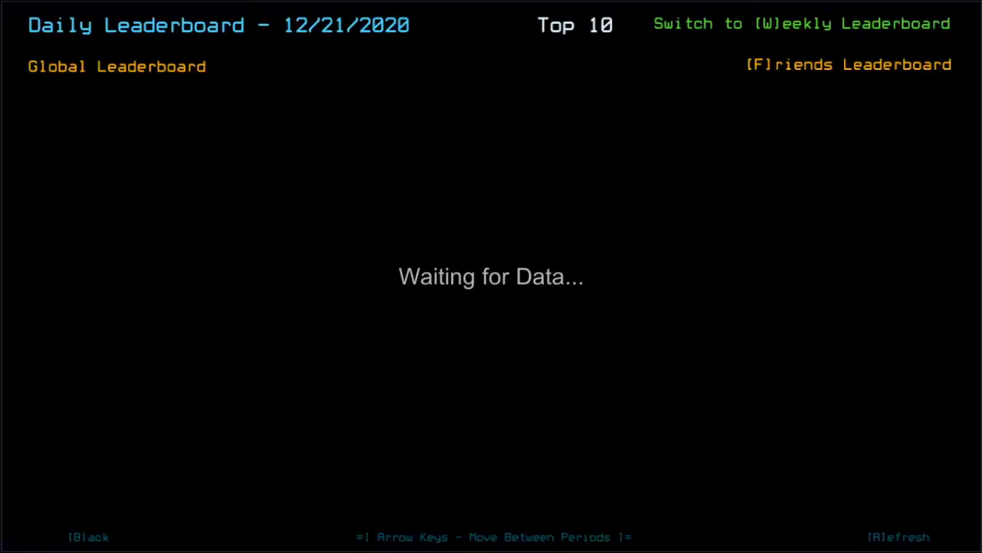